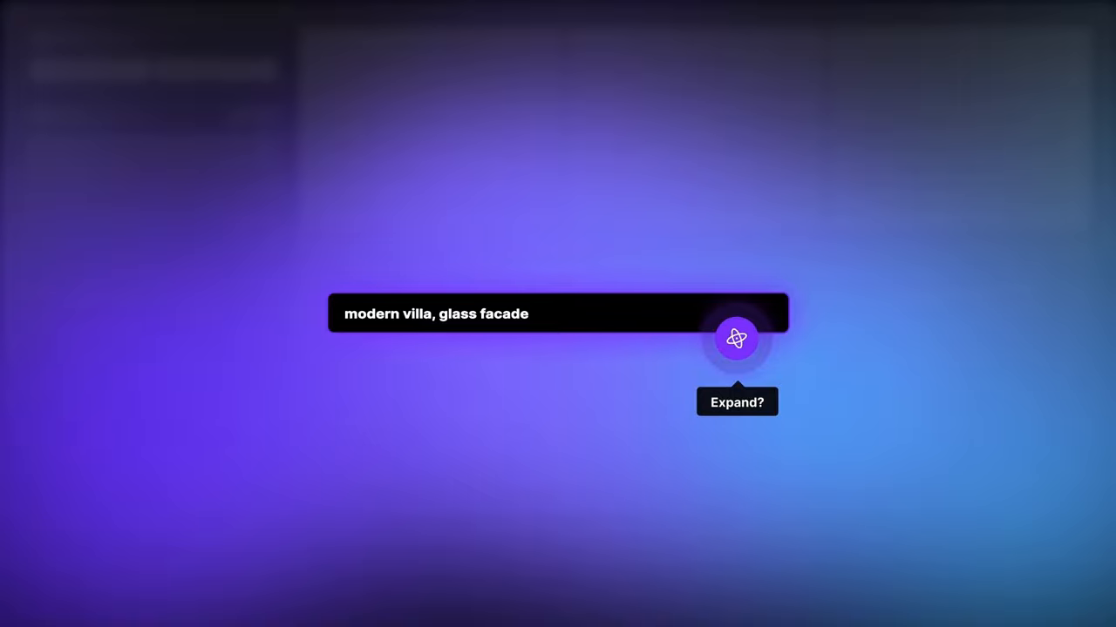
- Expand the 'modern villa, glass facade' prompt into a fuller scene description
{"action": "left_click", "coordinate": [735, 338]}
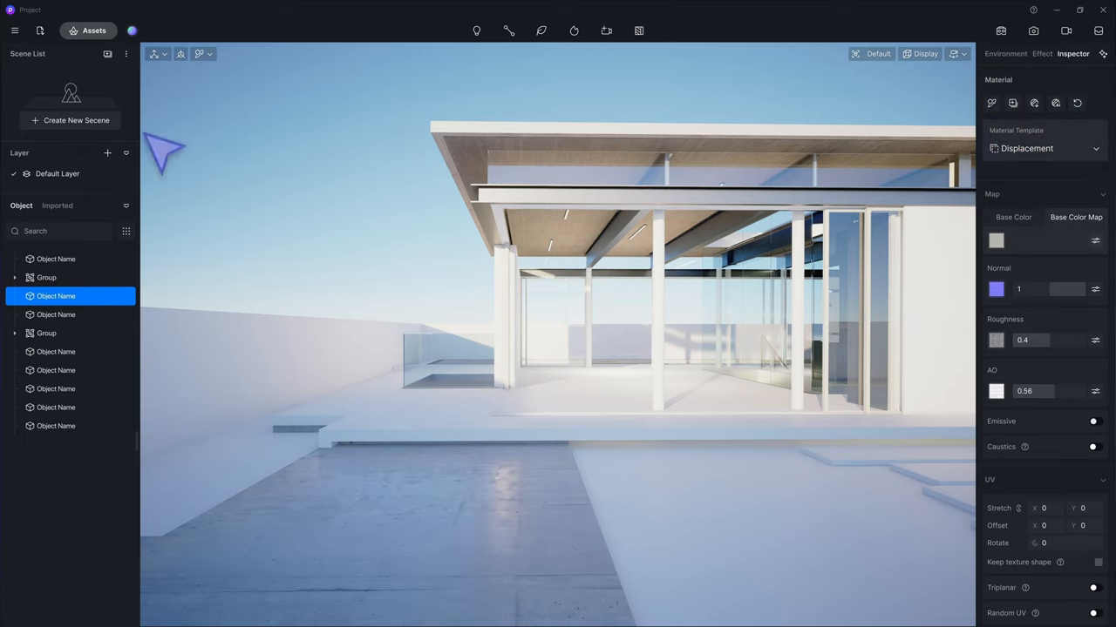
- Bring up the AI Atmosphere Match panel beside the sky light settings
{"action": "left_click", "coordinate": [95, 32]}
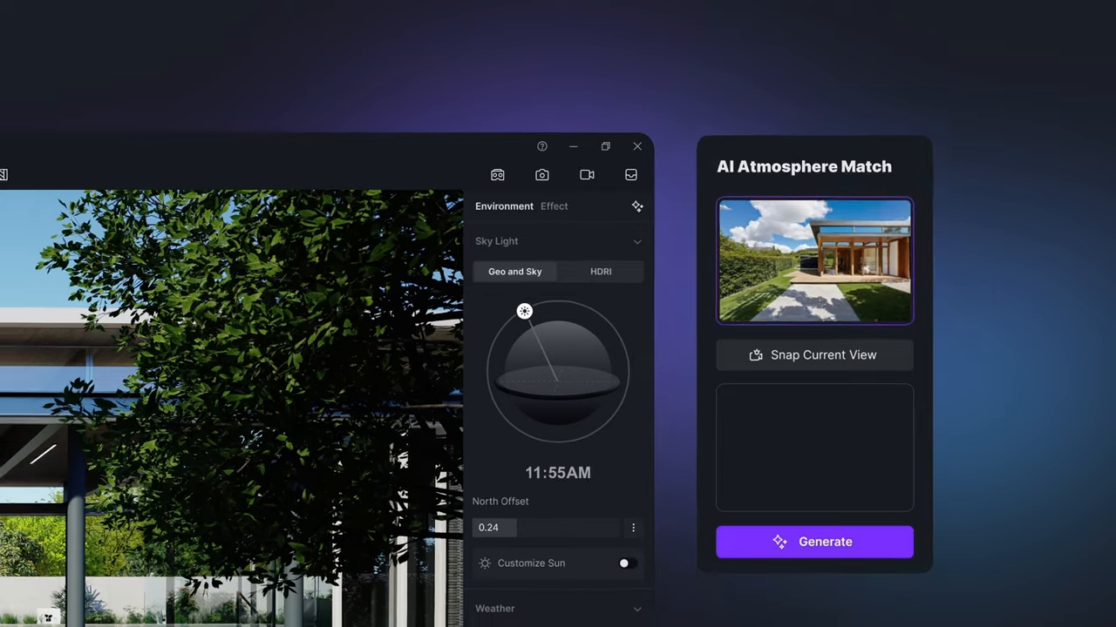
- Generate atmospheres from the sunny garden reference and apply one as the HDRI sky
{"action": "left_click", "coordinate": [812, 540]}
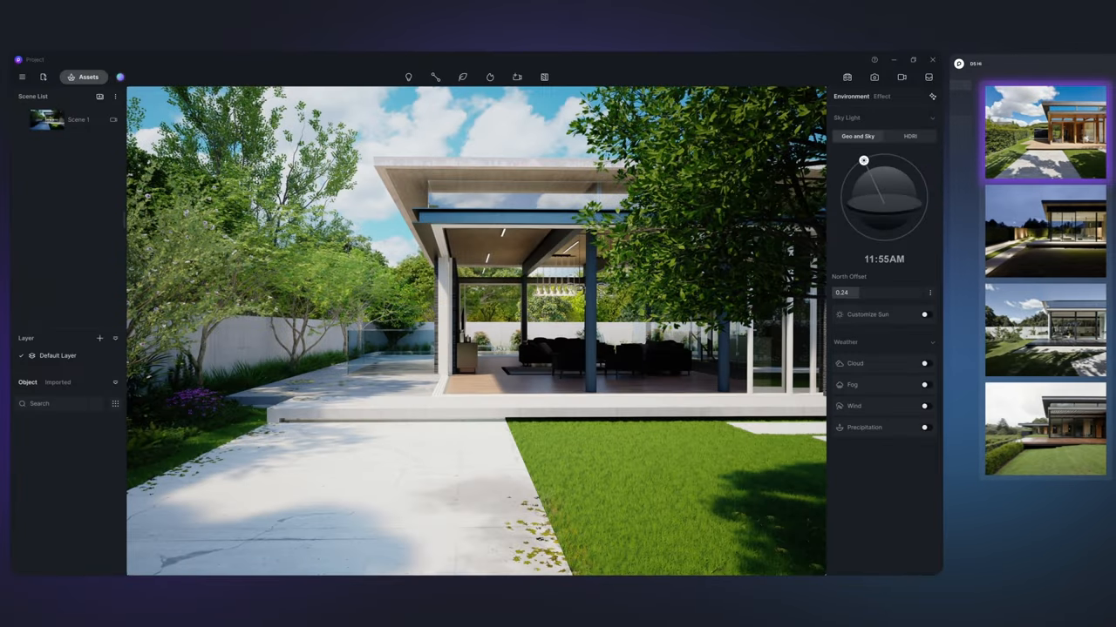
{"action": "left_click", "coordinate": [1044, 330]}
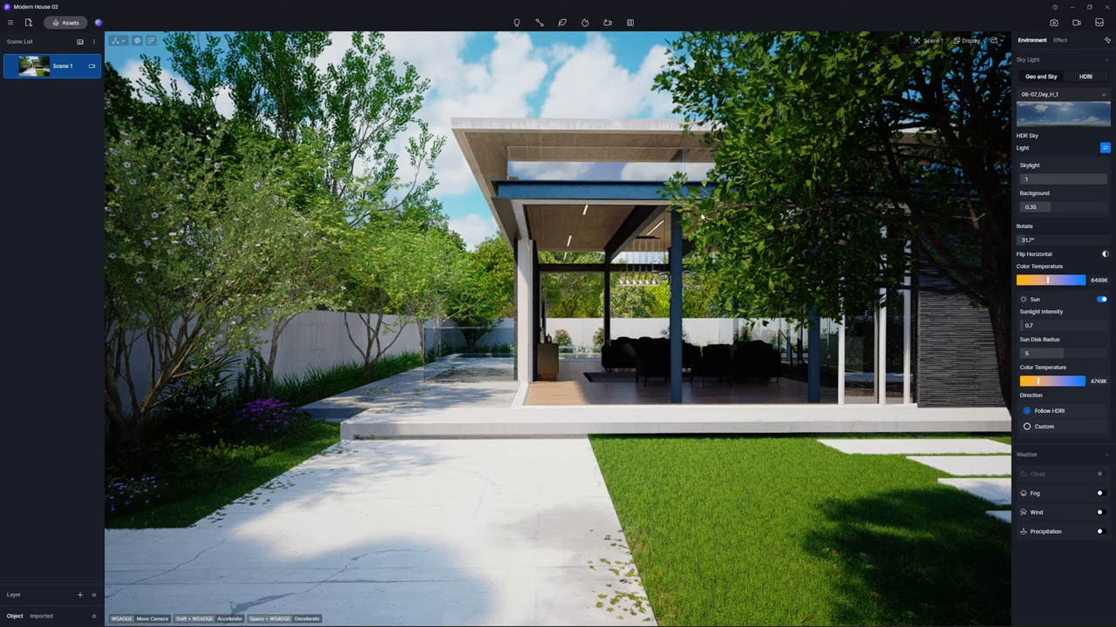
- Add the current villa view as the first shot of a video clip and review its aspect ratio options
{"action": "left_click", "coordinate": [1075, 20]}
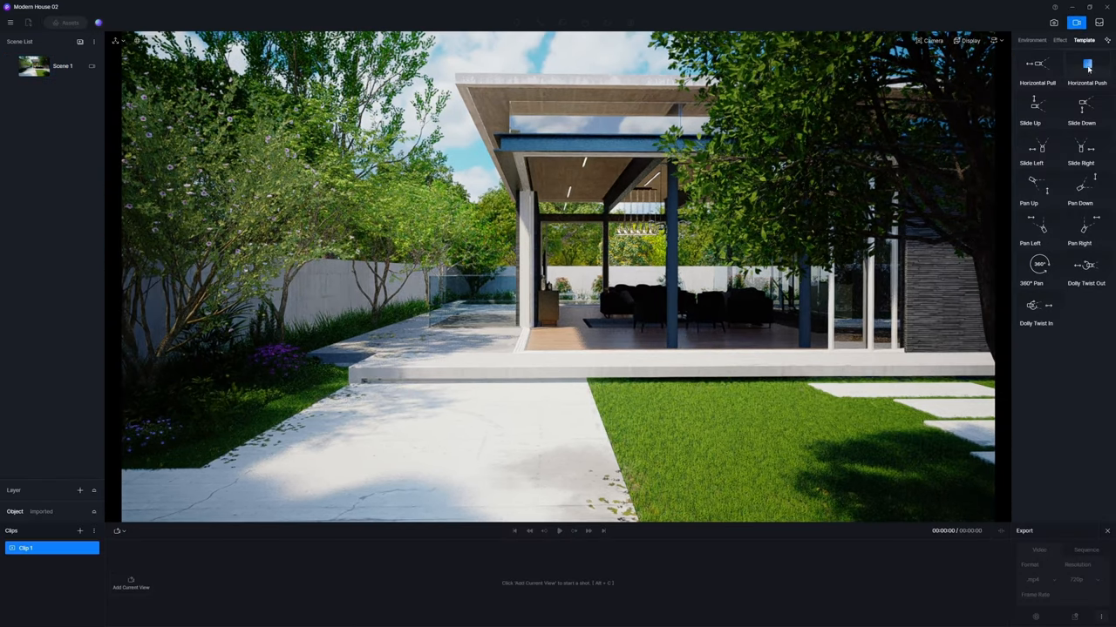
{"action": "left_click", "coordinate": [1087, 66]}
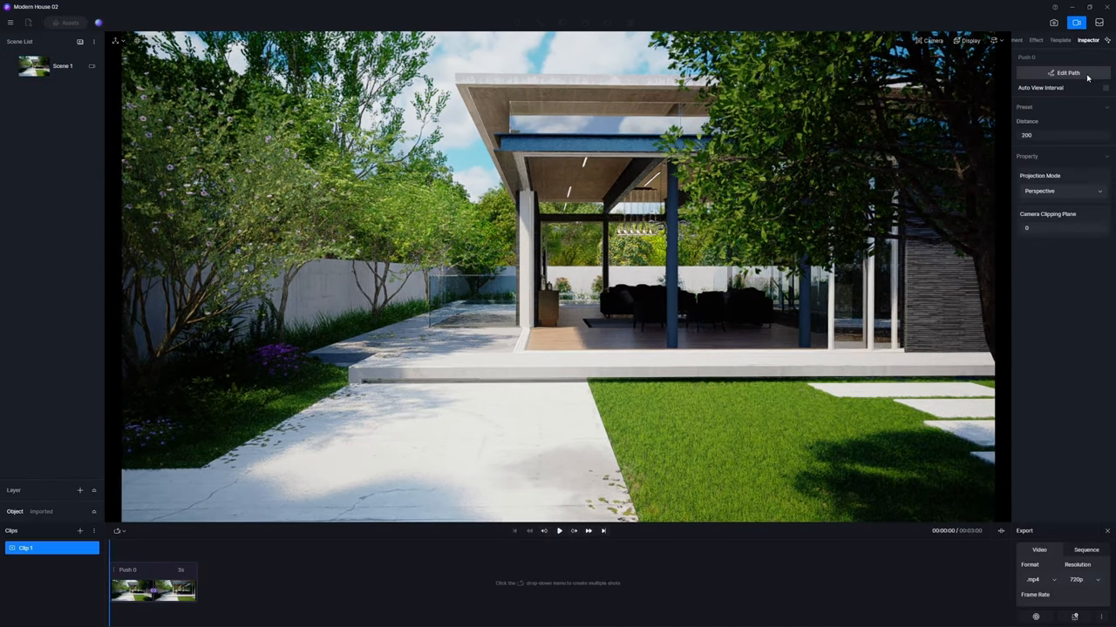
{"action": "left_click", "coordinate": [26, 548]}
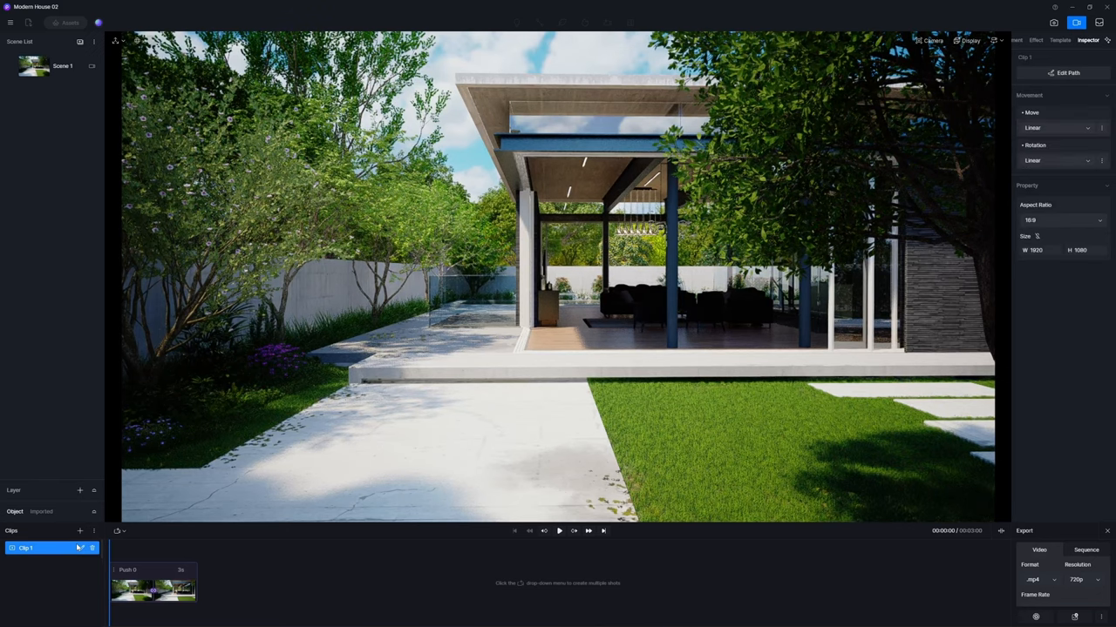
{"action": "left_click", "coordinate": [1061, 220]}
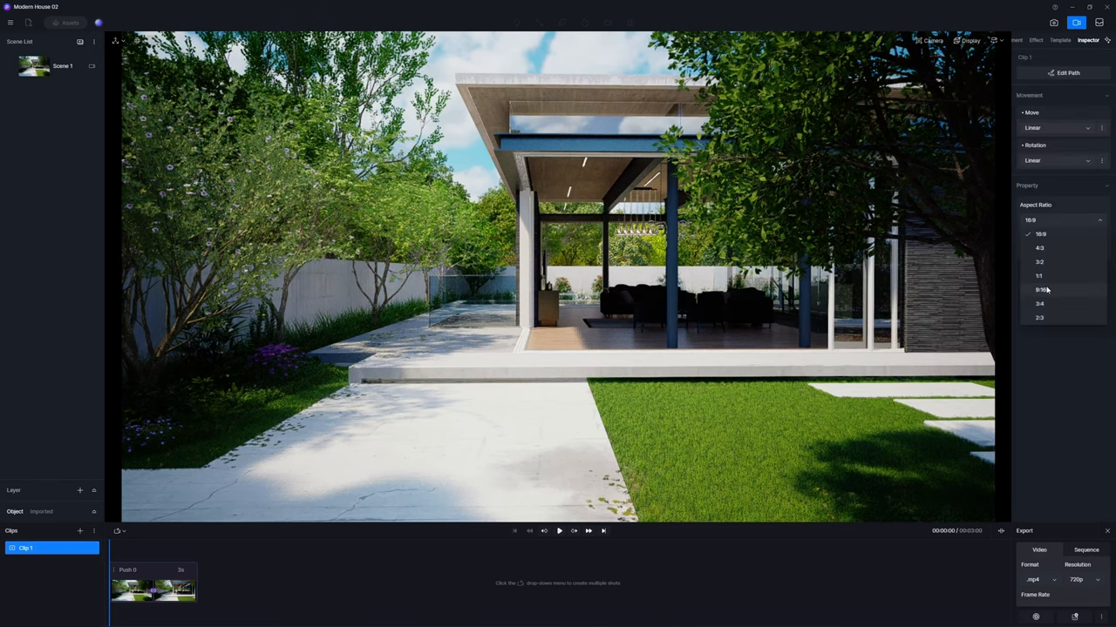